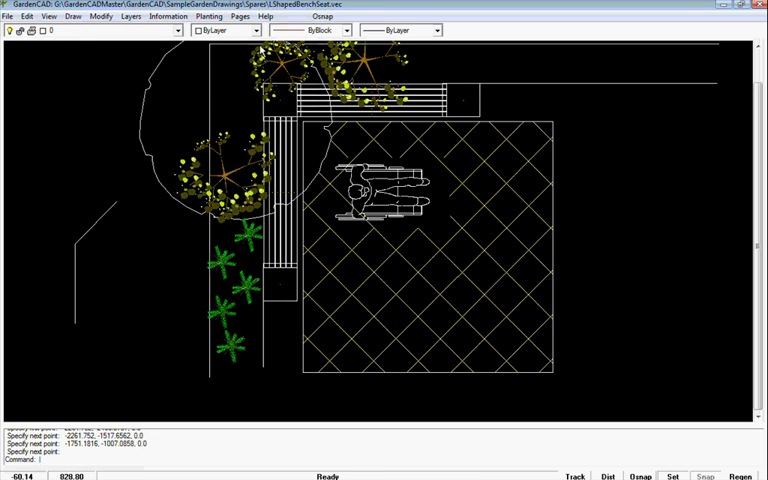
Open the Help page's Command Summary and scroll through the command abbreviations list.
{"action": "left_click", "coordinate": [265, 16]}
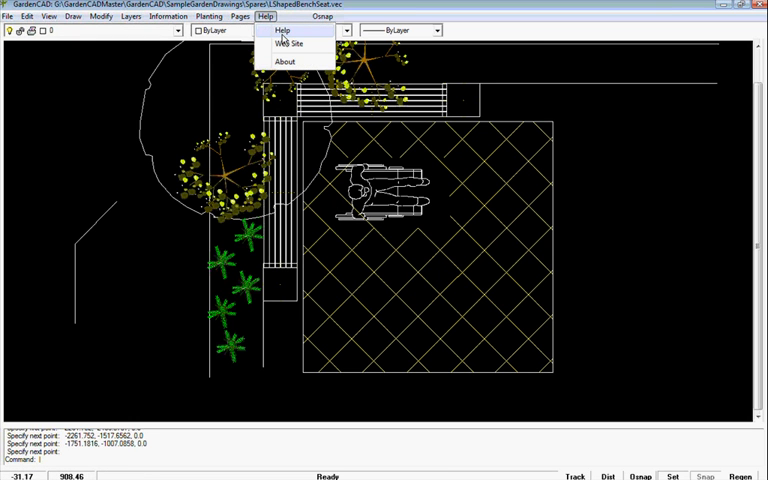
{"action": "left_click", "coordinate": [282, 30]}
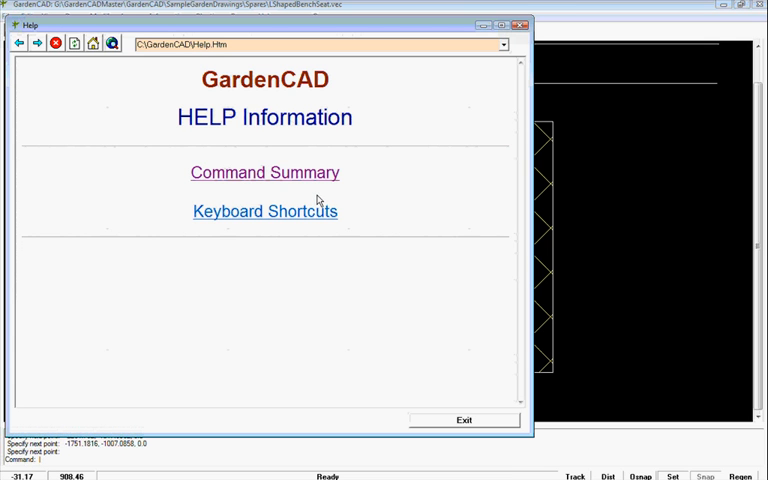
{"action": "left_click", "coordinate": [265, 172]}
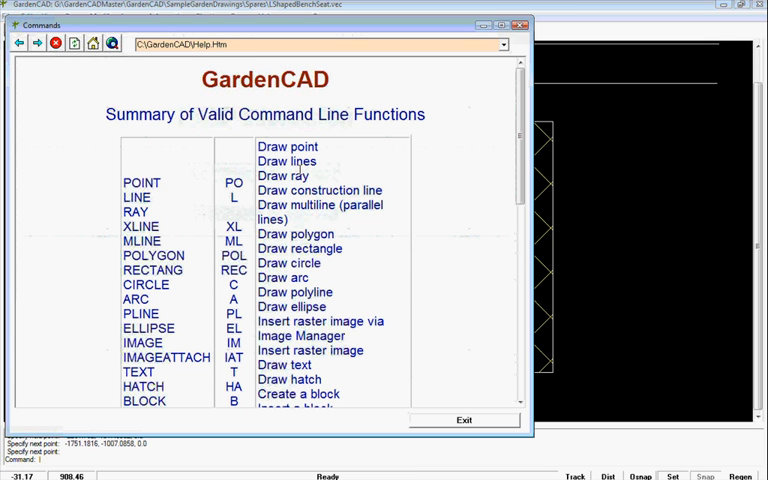
{"action": "scroll", "scroll_direction": "down", "scroll_amount": 3}
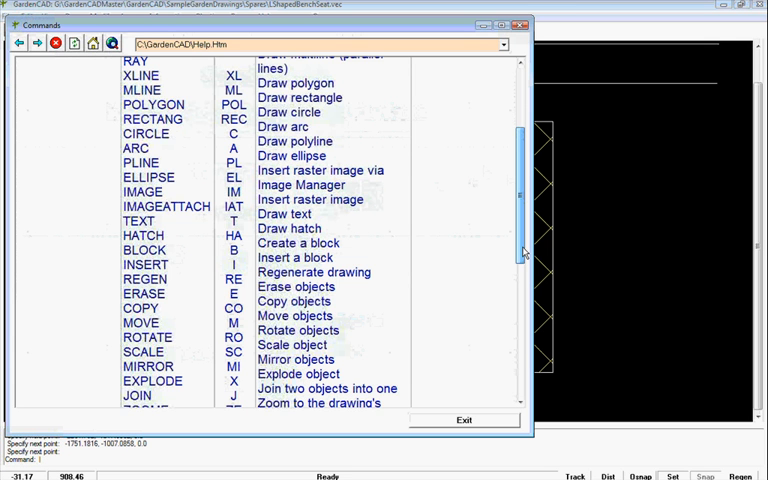
{"action": "scroll", "scroll_direction": "down", "scroll_amount": 3}
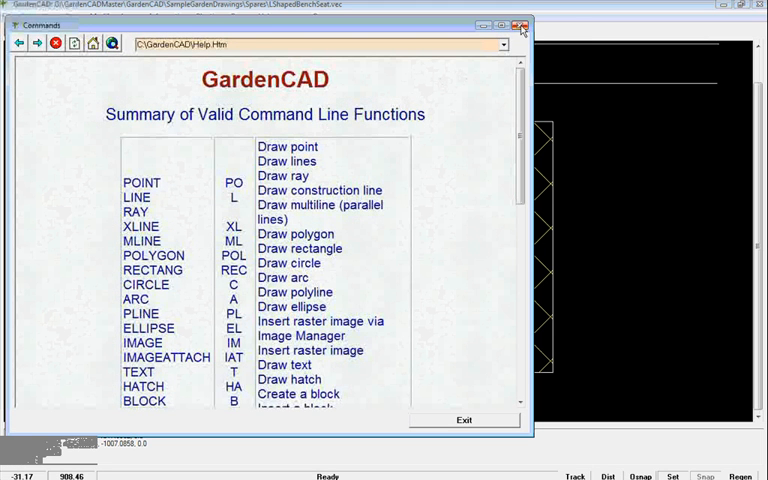
Close the command summary, browse the Keyboard Shortcuts help page, then close help.
{"action": "left_click", "coordinate": [520, 25]}
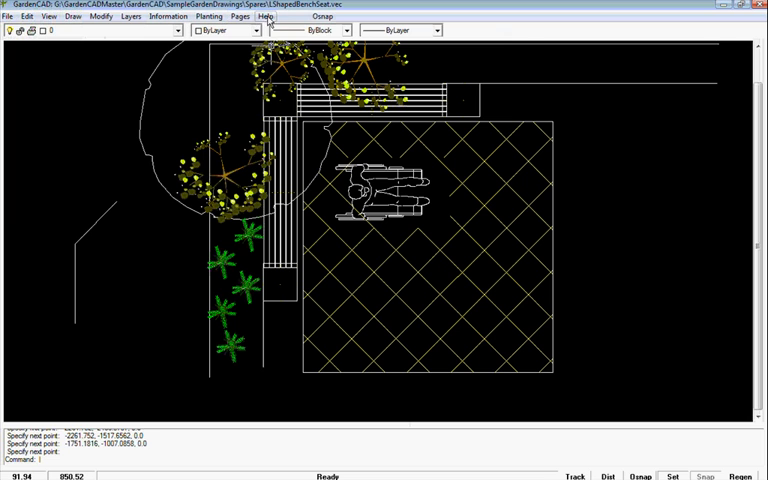
{"action": "left_click", "coordinate": [266, 17]}
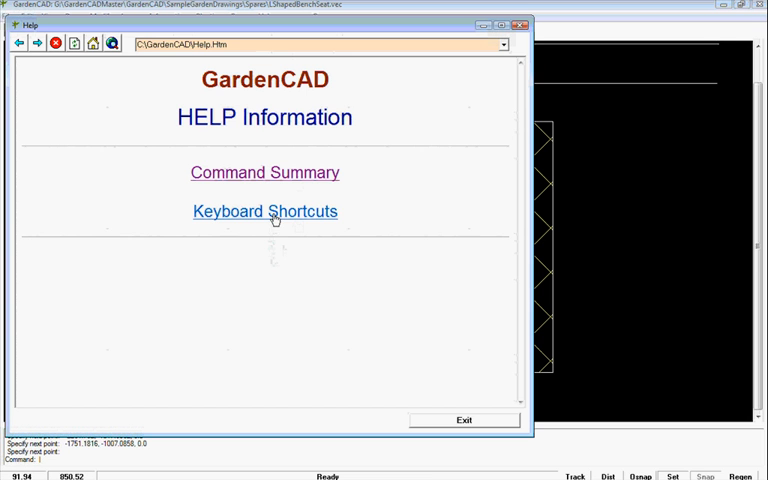
{"action": "left_click", "coordinate": [265, 211]}
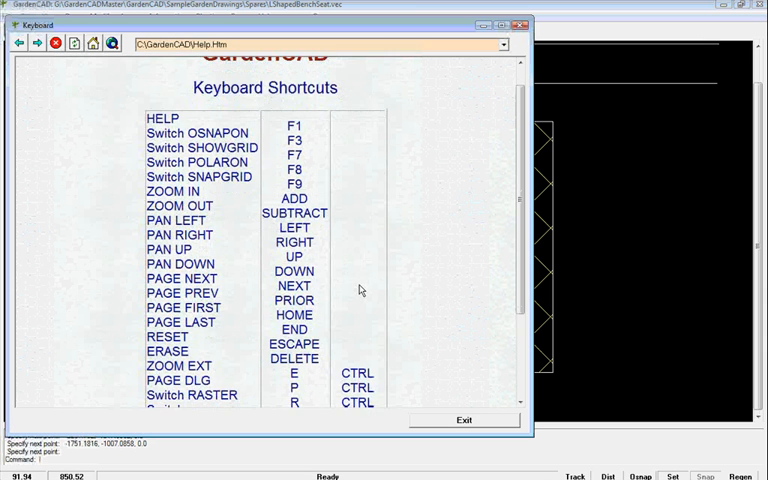
{"action": "scroll", "scroll_direction": "down", "scroll_amount": 3}
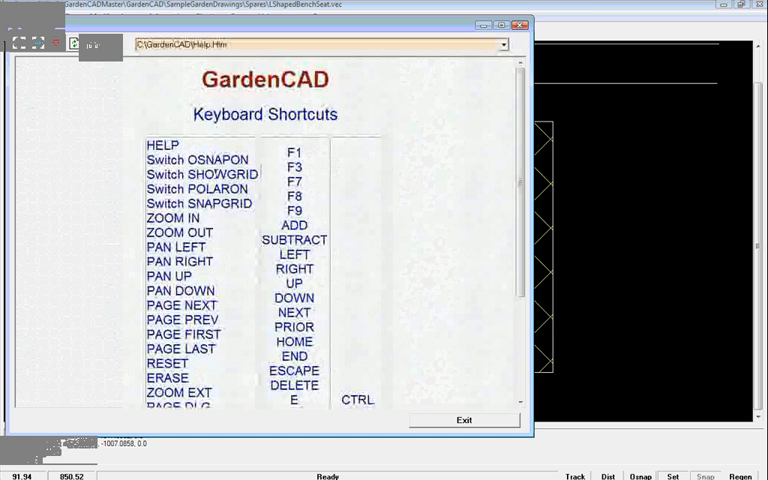
{"action": "mouse_move", "coordinate": [277, 283]}
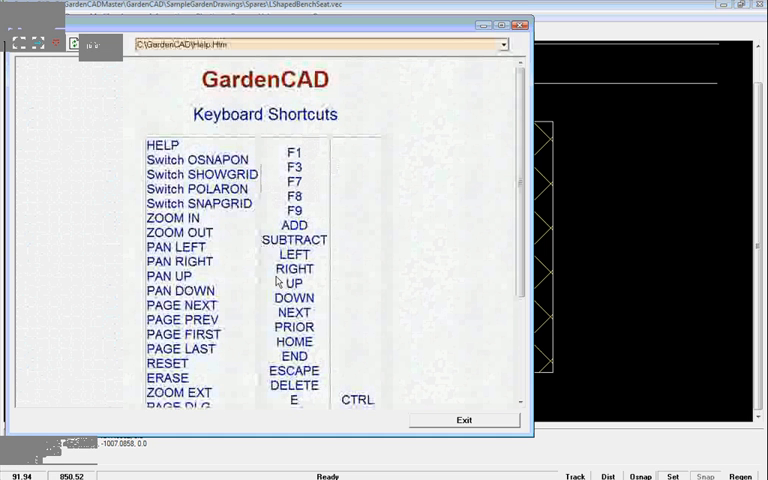
{"action": "left_click", "coordinate": [463, 419]}
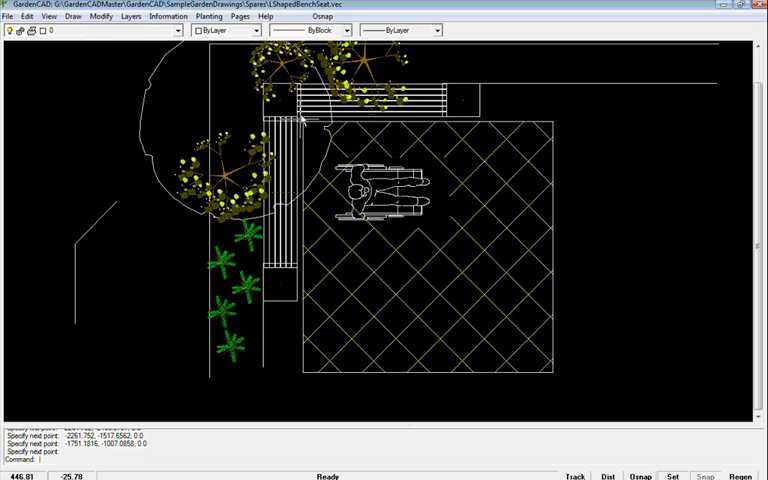
Visit GardenCAD's web site, then open the About dialog showing build 024.
{"action": "left_click", "coordinate": [265, 16]}
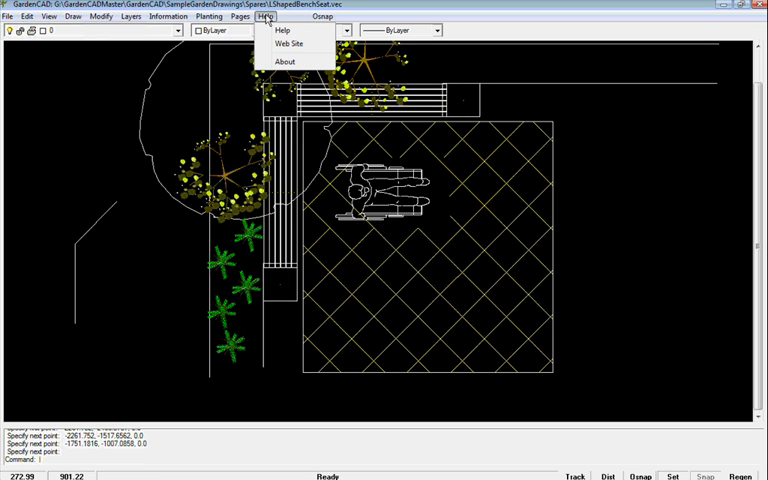
{"action": "mouse_move", "coordinate": [293, 44]}
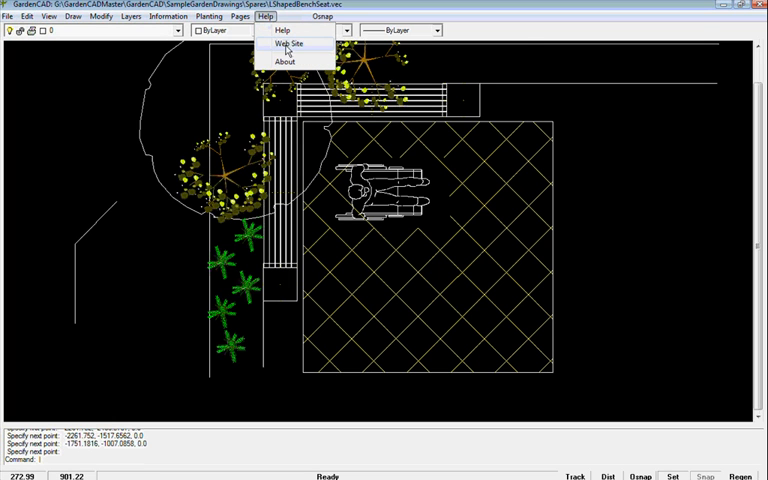
{"action": "left_click", "coordinate": [288, 44]}
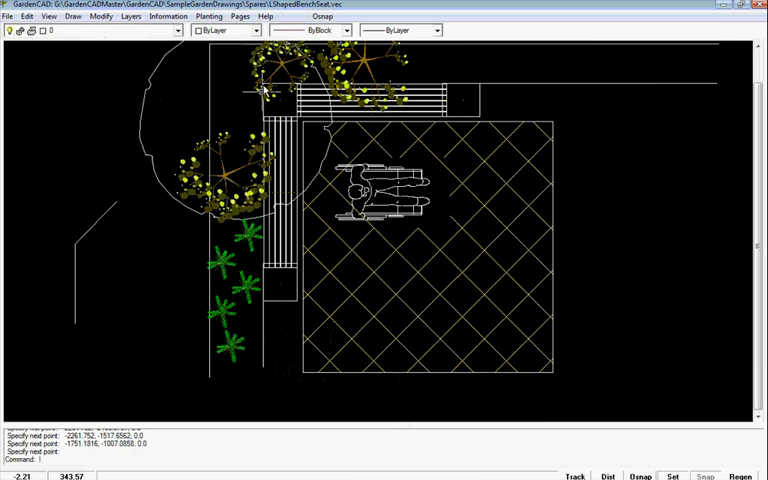
{"action": "left_click", "coordinate": [265, 16]}
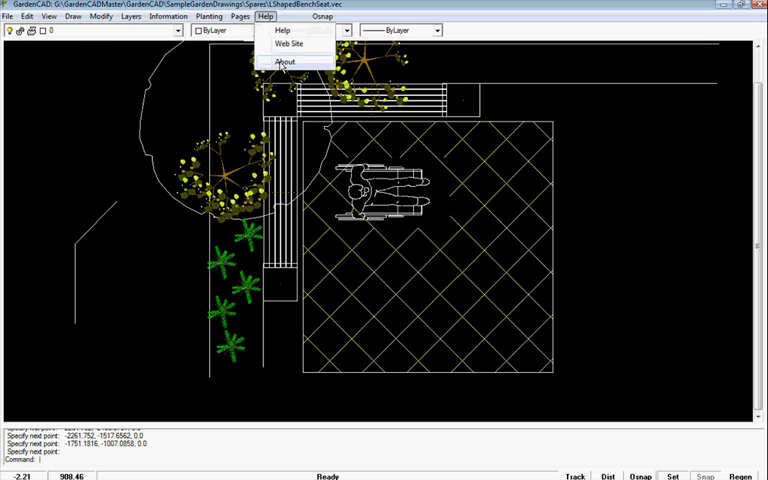
{"action": "left_click", "coordinate": [285, 62]}
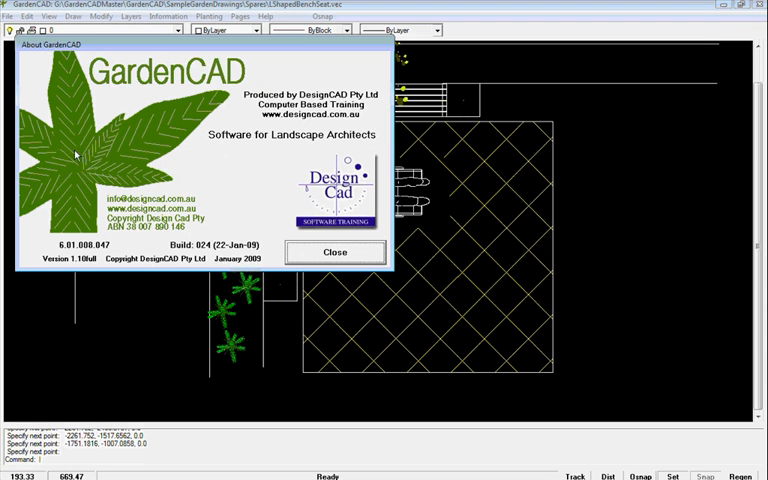